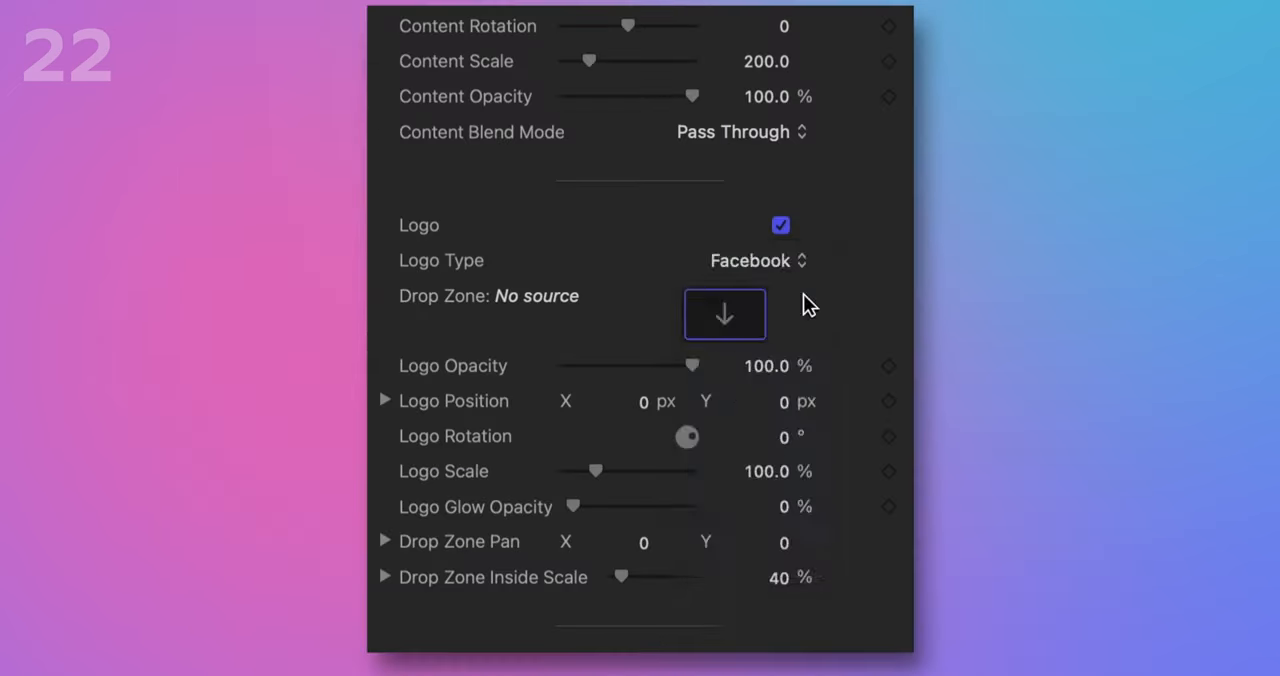
# Step: Set Logo Type to Youtube and start the description text with "Subscr"
pyautogui.click(756, 260)
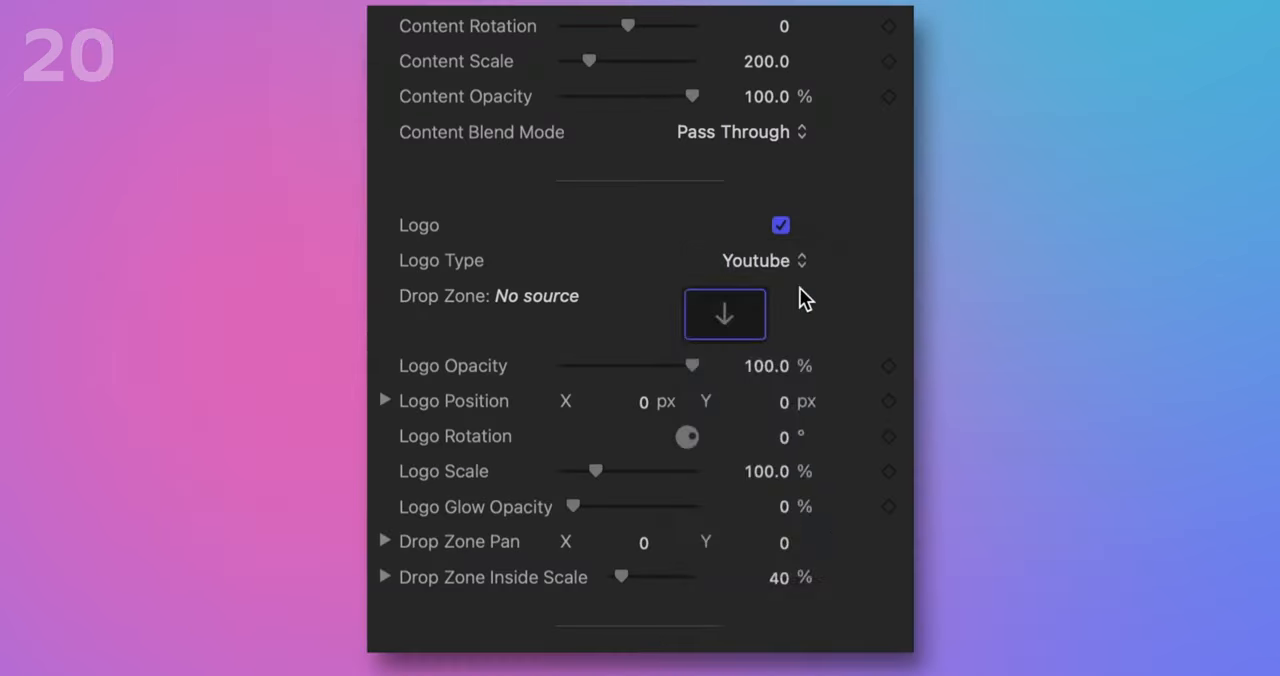
pyautogui.write('Subscr')
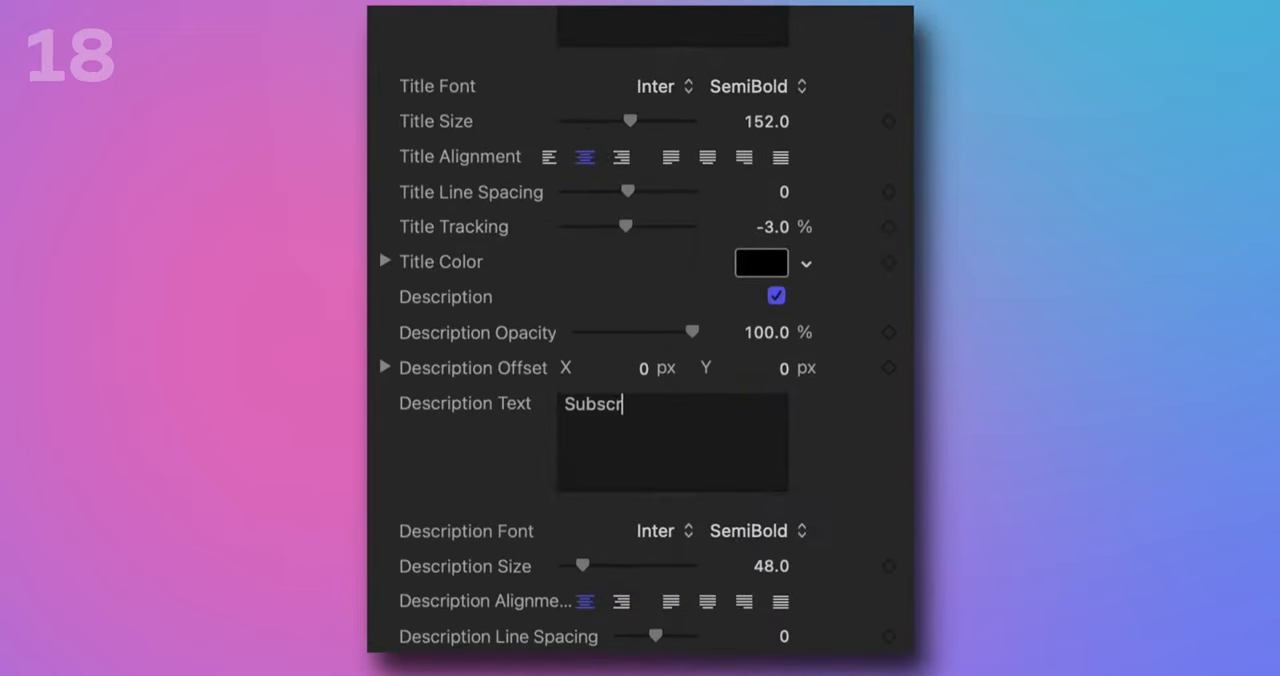